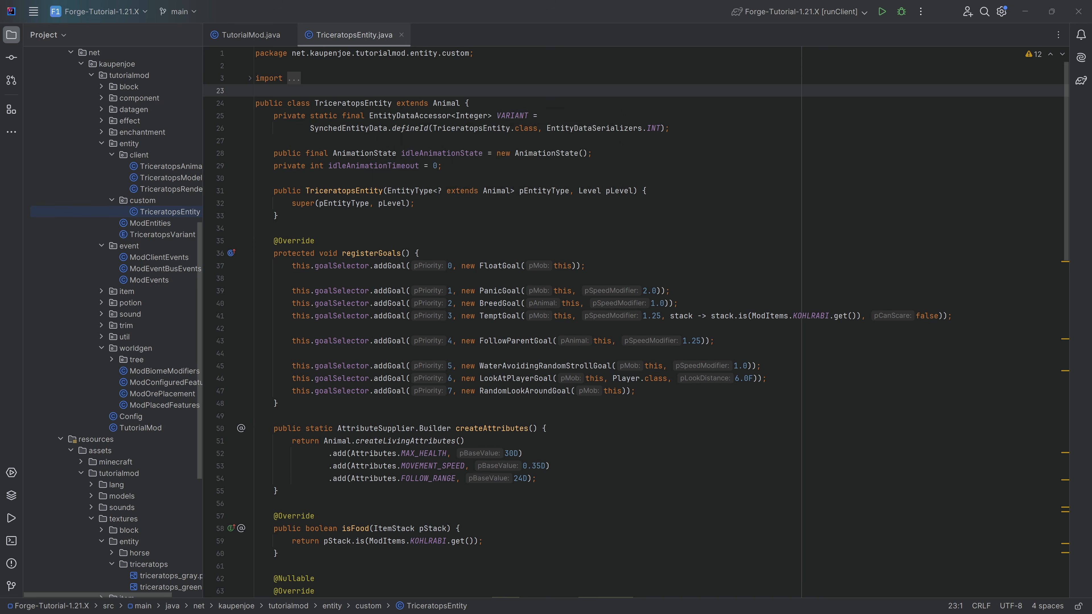
Step: Write a /* SOUNDS */ comment below the breeding method and start a 'sound' completion on the next line
{"action": "scroll", "scroll_direction": "down", "scroll_amount": 3}
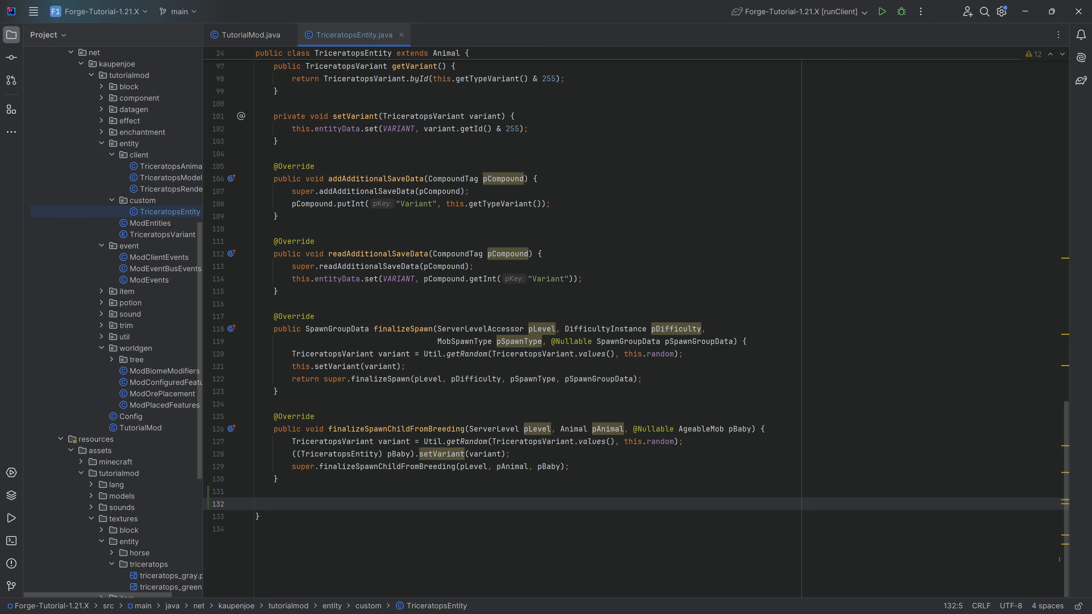
{"action": "type", "text": "/*/"}
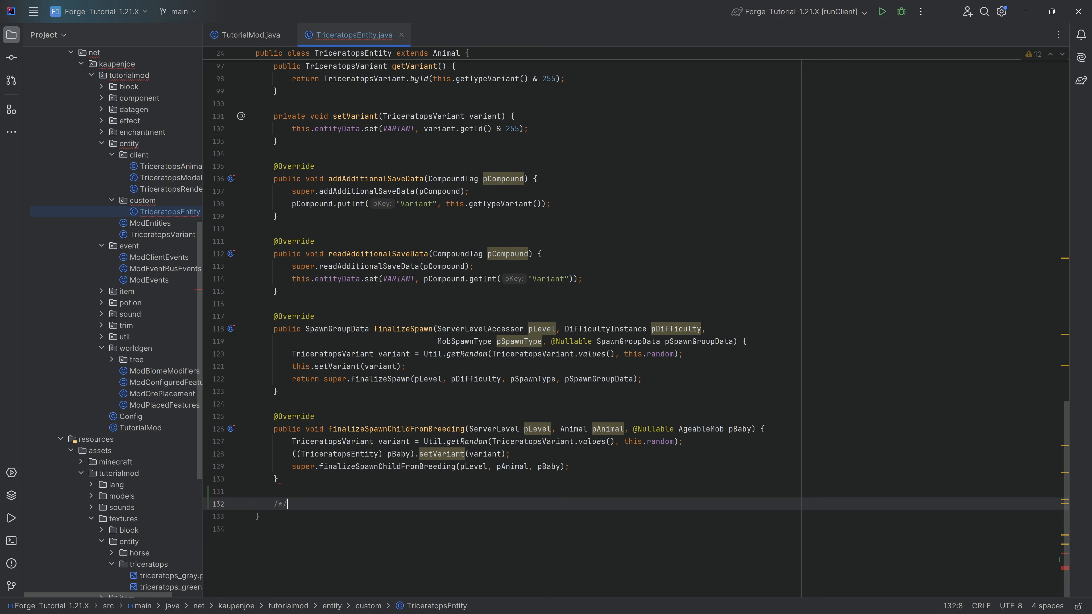
{"action": "type", "text": "SOUNDS *"}
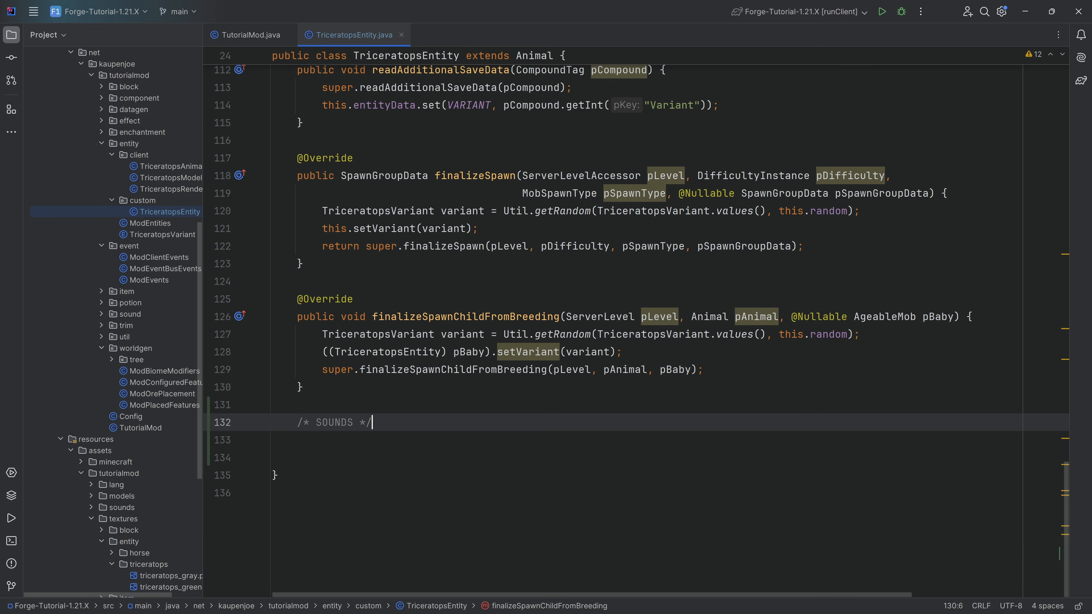
{"action": "key", "text": "Enter"}
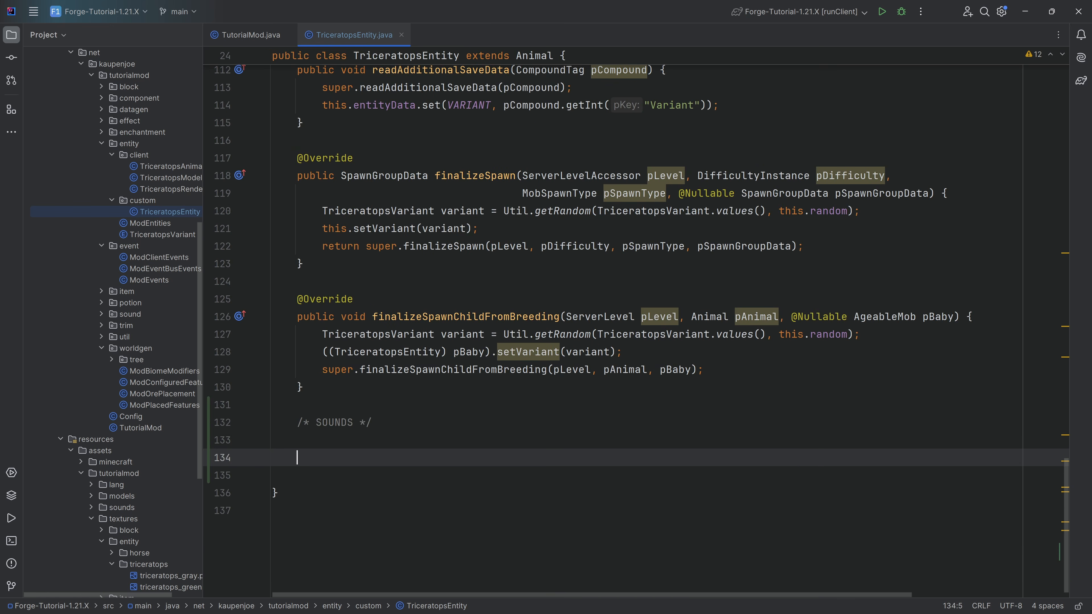
{"action": "type", "text": "s"}
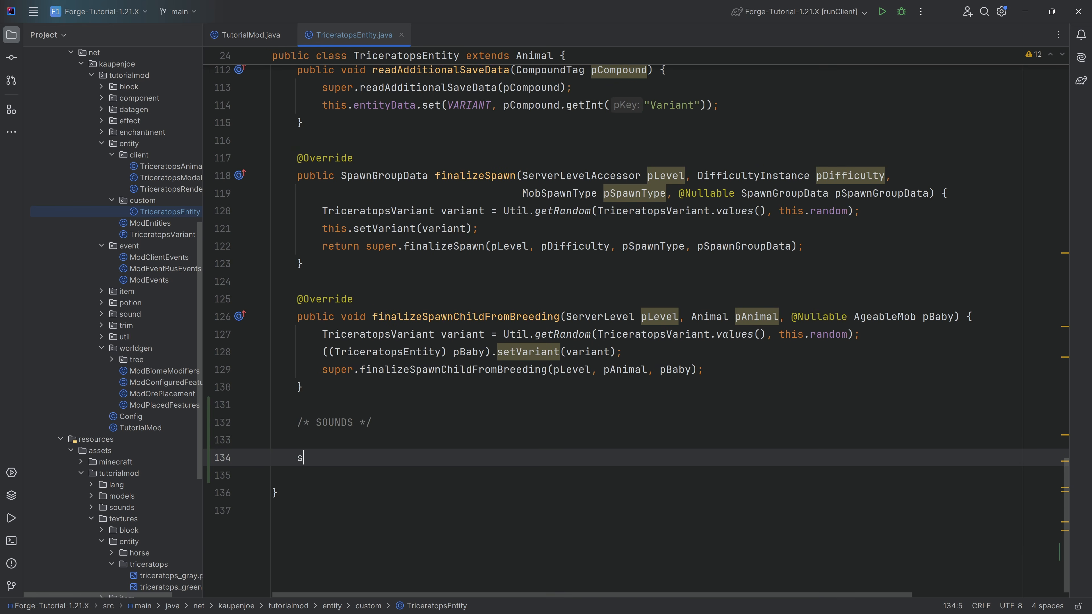
{"action": "type", "text": "ound"}
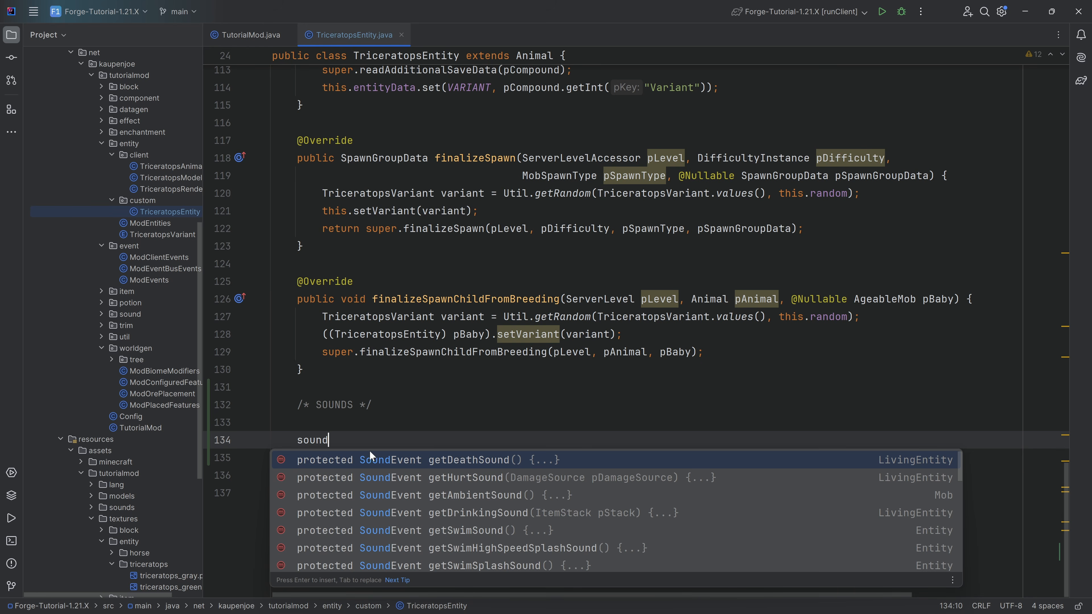
{"action": "mouse_move", "coordinate": [476, 485]}
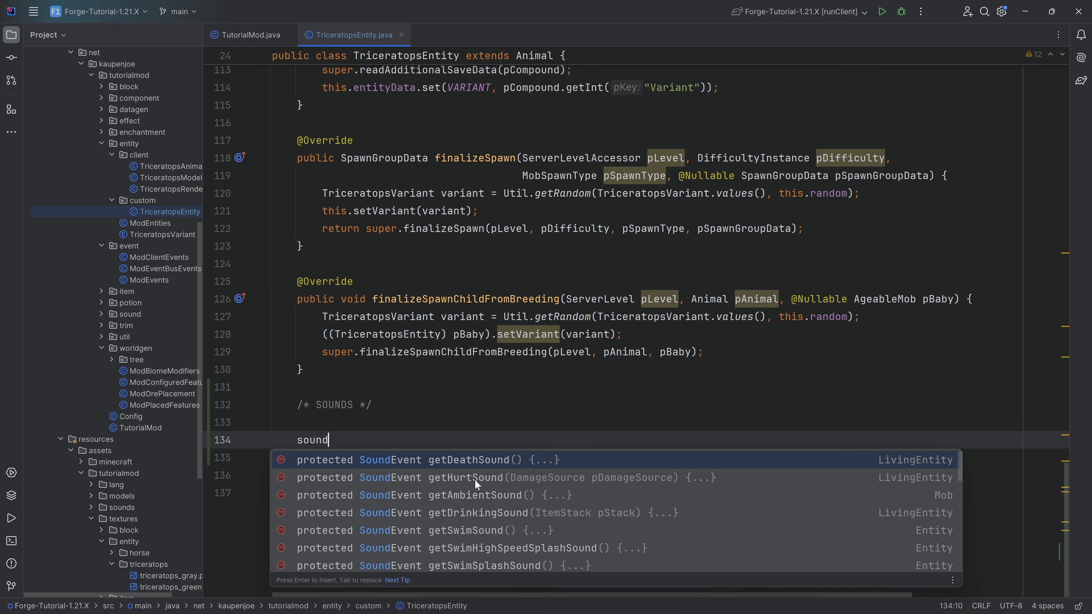
{"action": "mouse_move", "coordinate": [387, 471]}
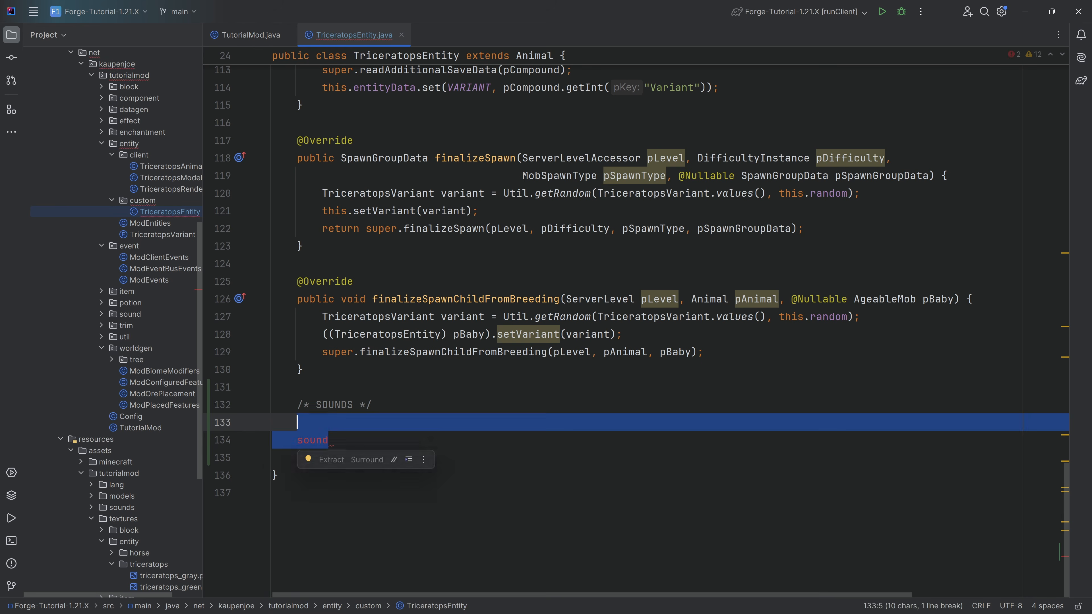
Step: Generate the getAmbientSound and getHurtSound overrides from completion
{"action": "type", "text": "ambie"}
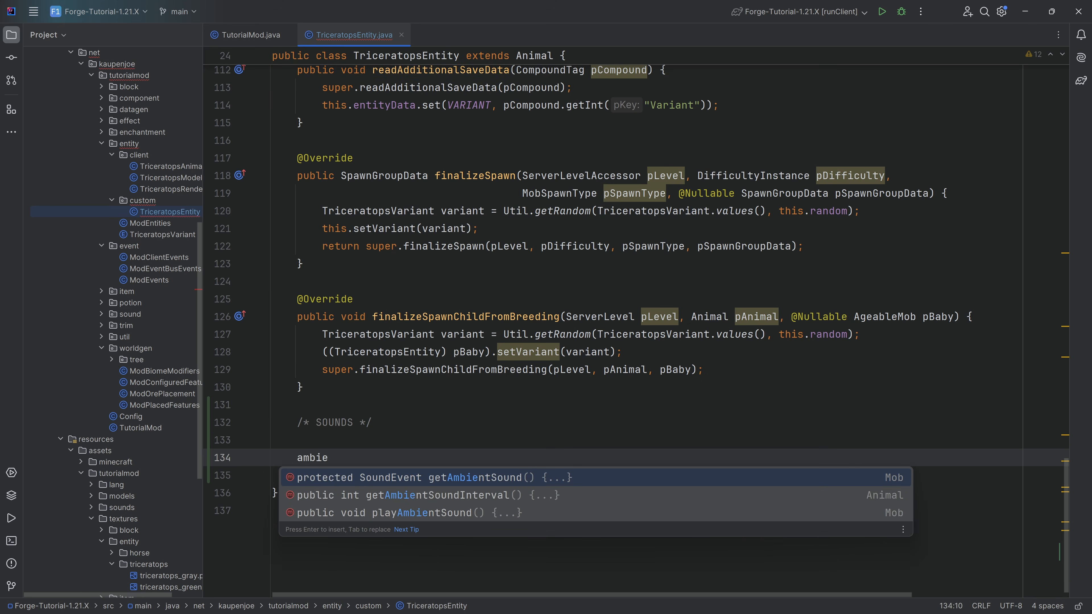
{"action": "key", "text": "Enter"}
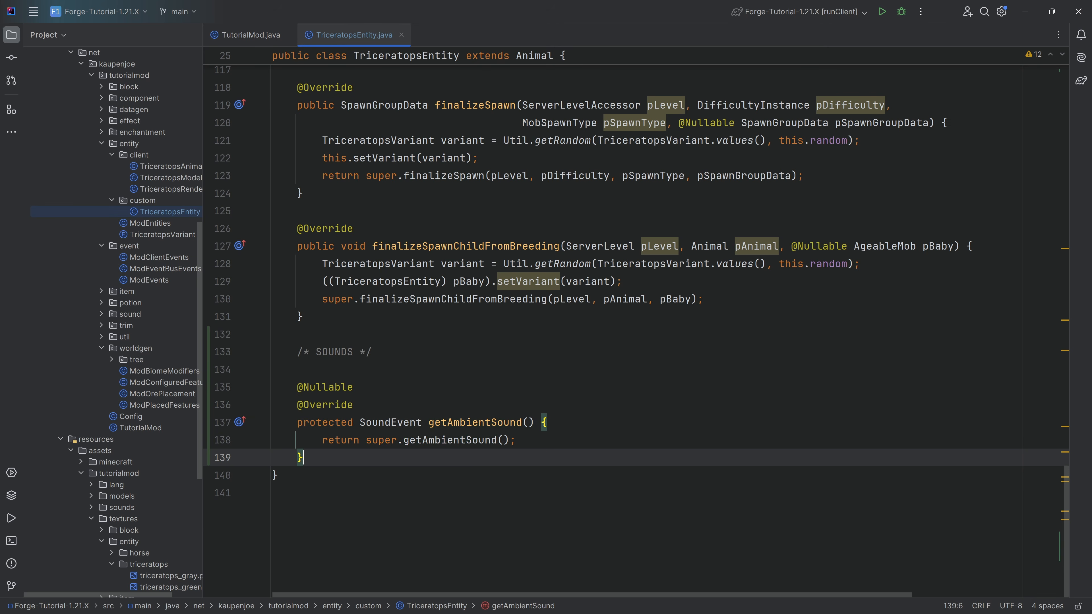
{"action": "type", "text": "gethurtSound(DamageSource pDamageSource) {"}
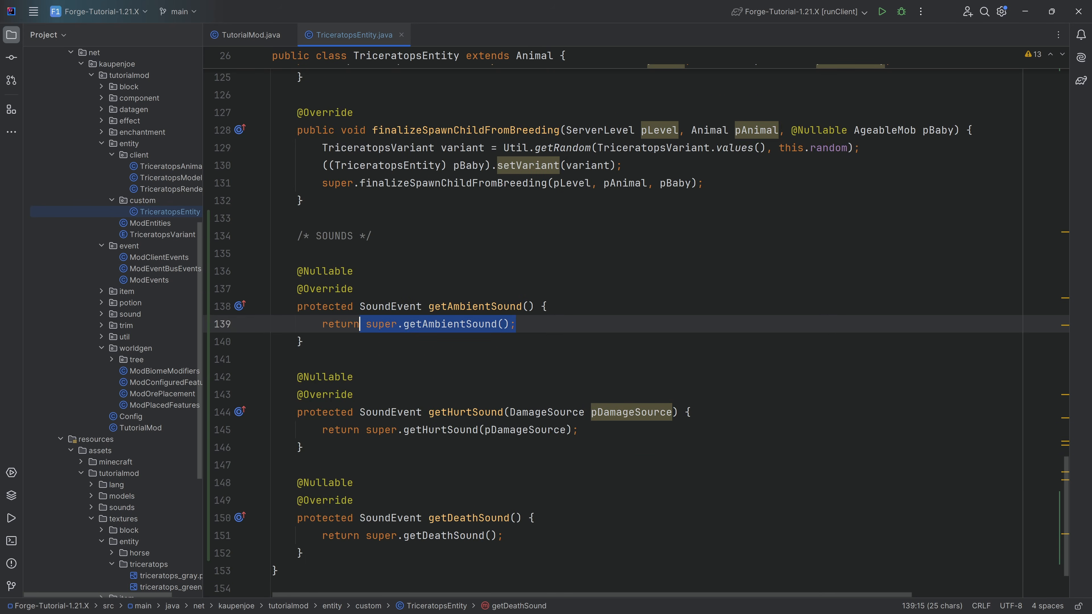
Step: Clear getAmbientSound's default return, discarding a stray ModSounds reference
{"action": "key", "text": "Delete"}
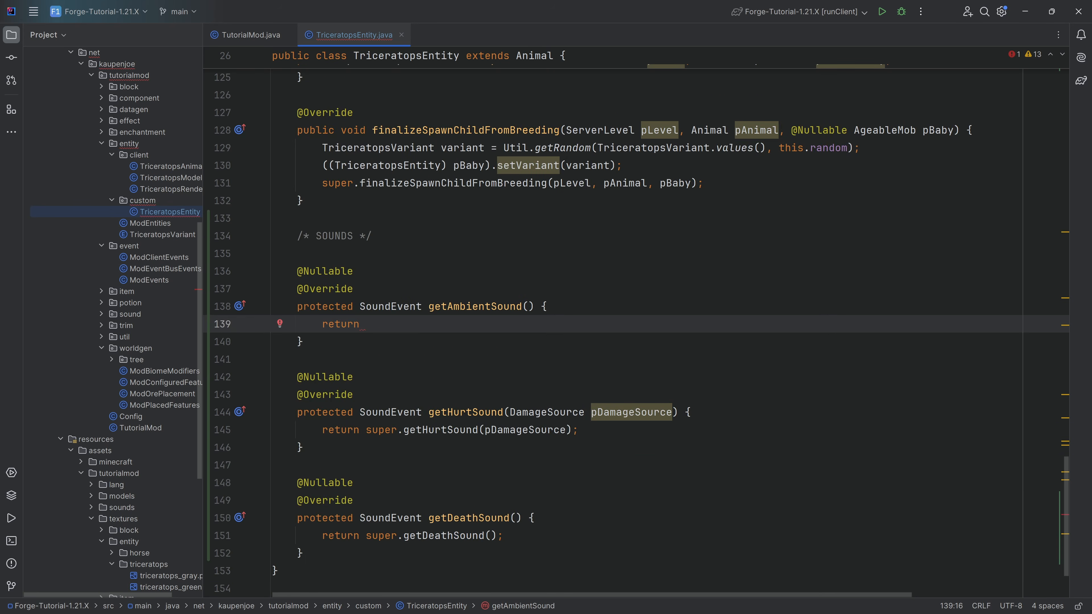
{"action": "type", "text": "ModSounds.MAGIC_BLOCK_FALL.get();"}
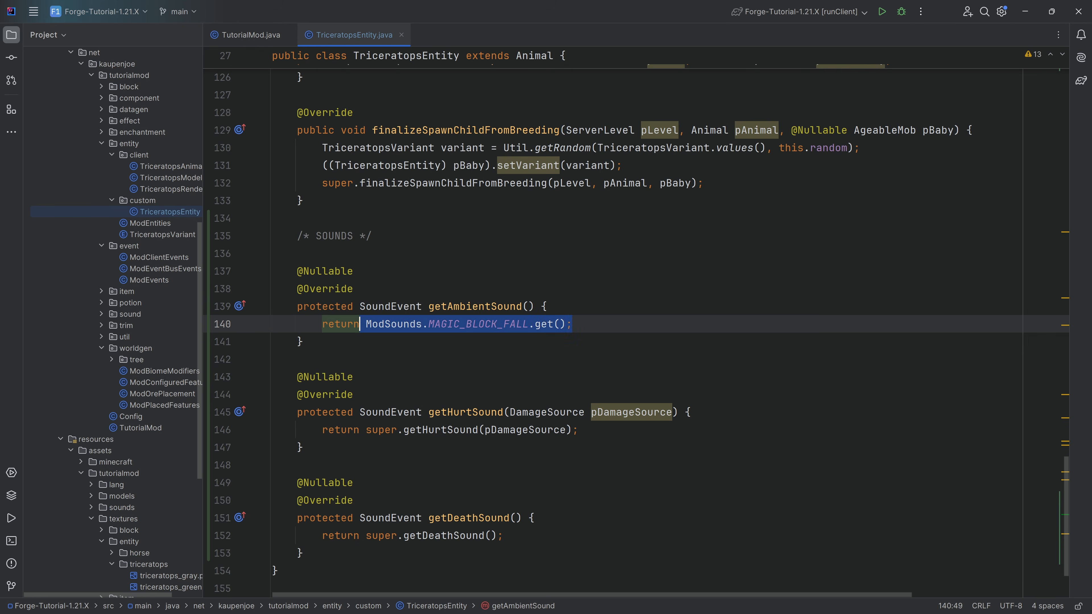
{"action": "key", "text": "Delete"}
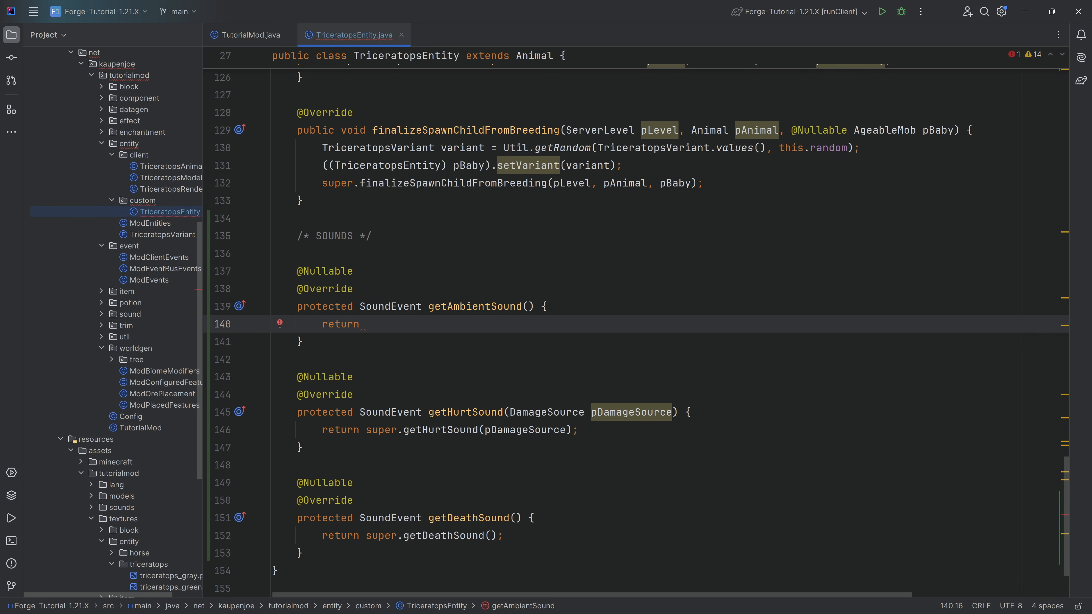
Step: Return SoundEvents.ELDER_GUARDIAN_AMBIENT from getAmbientSound
{"action": "type", "text": "SoundEvents."}
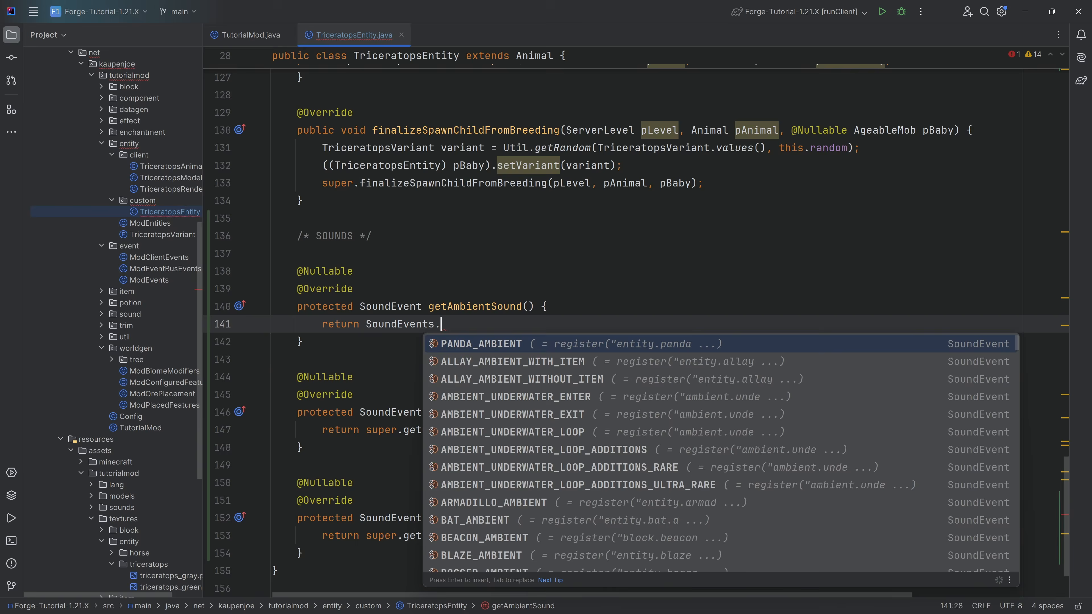
{"action": "type", "text": "MA"}
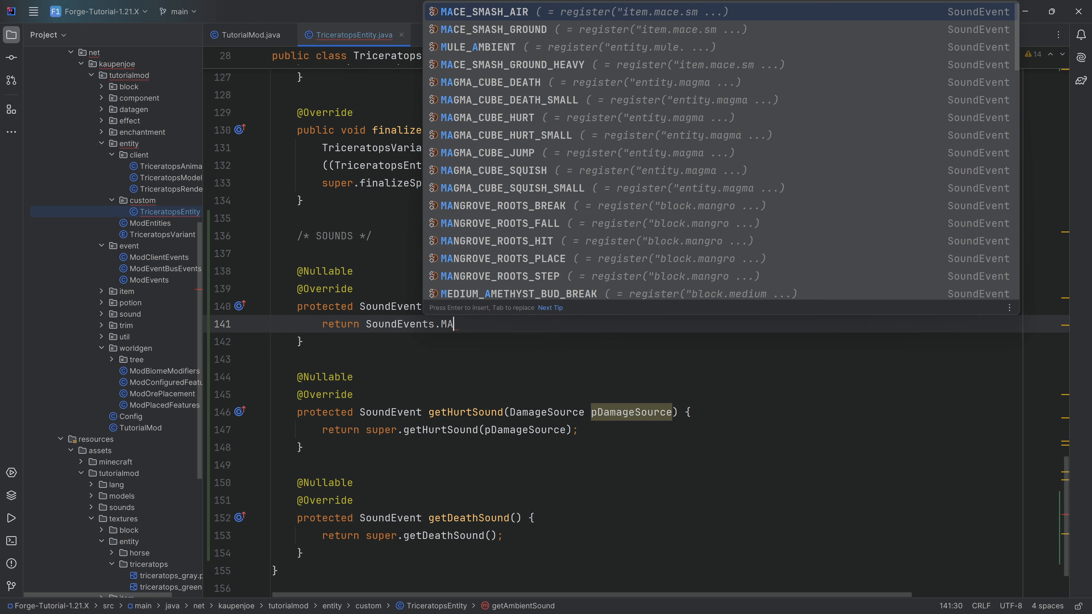
{"action": "type", "text": "MBIENT"}
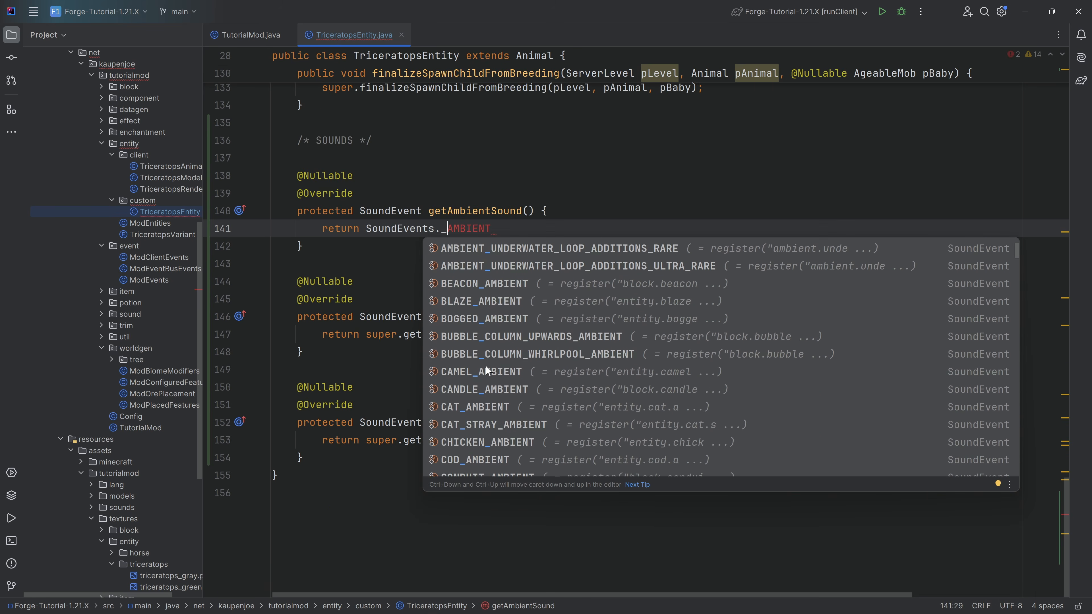
{"action": "scroll", "scroll_direction": "down", "scroll_amount": 3}
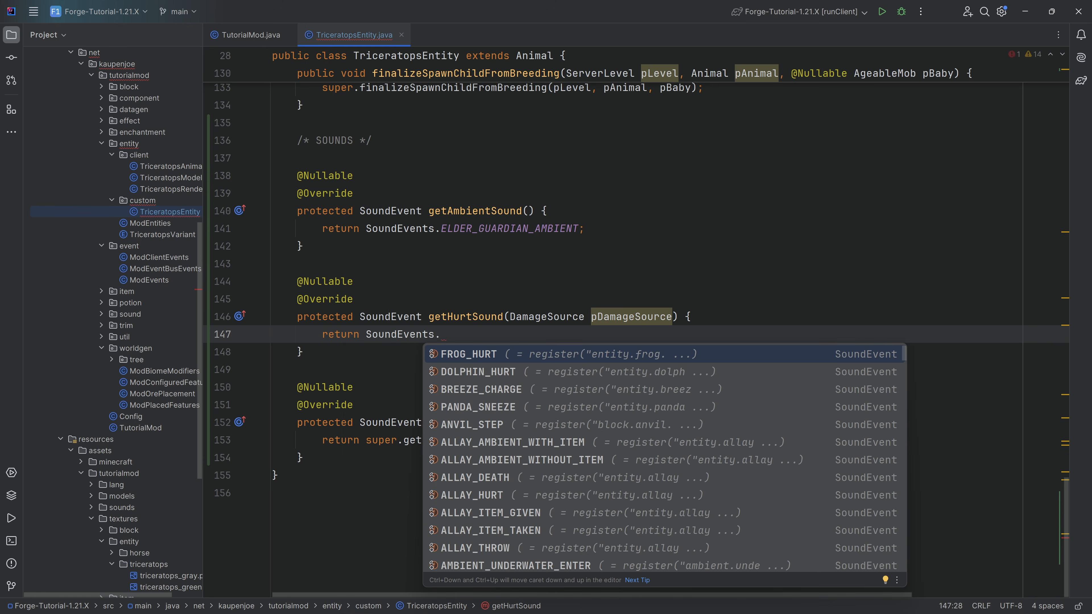
Step: Return SoundEvents.RAVAGER_HURT from getHurtSound
{"action": "type", "text": "HURT"}
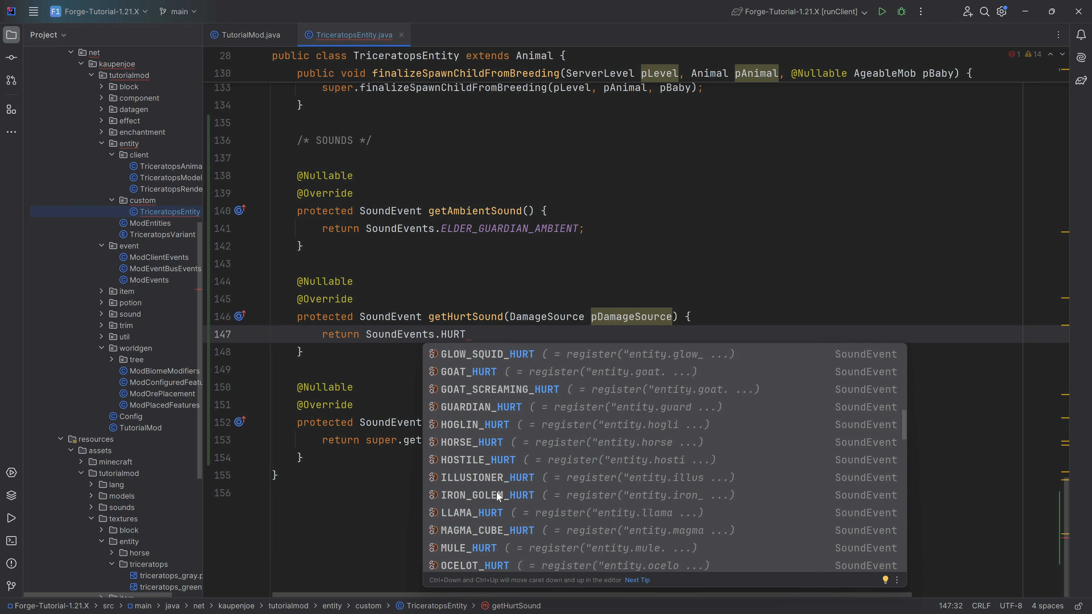
{"action": "scroll", "scroll_direction": "down", "scroll_amount": 3}
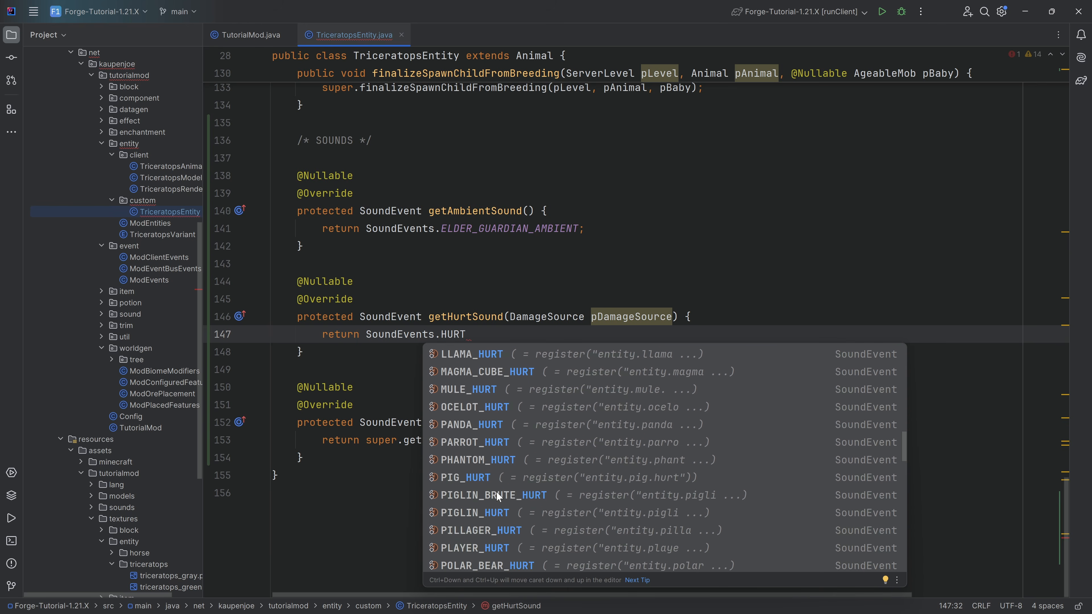
{"action": "scroll", "scroll_direction": "down", "scroll_amount": 3}
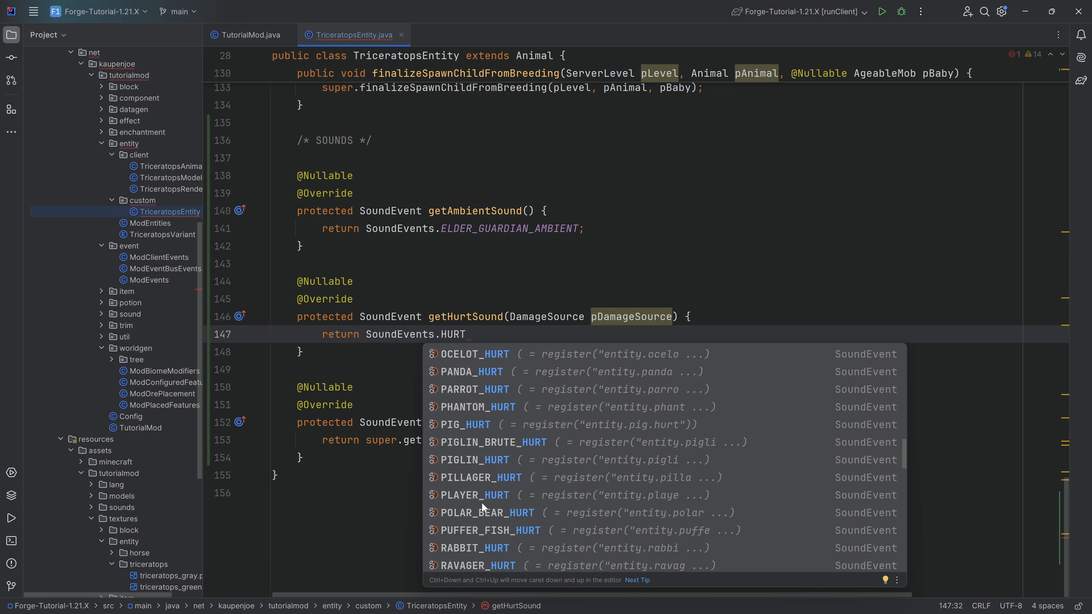
{"action": "scroll", "scroll_direction": "down", "scroll_amount": 3}
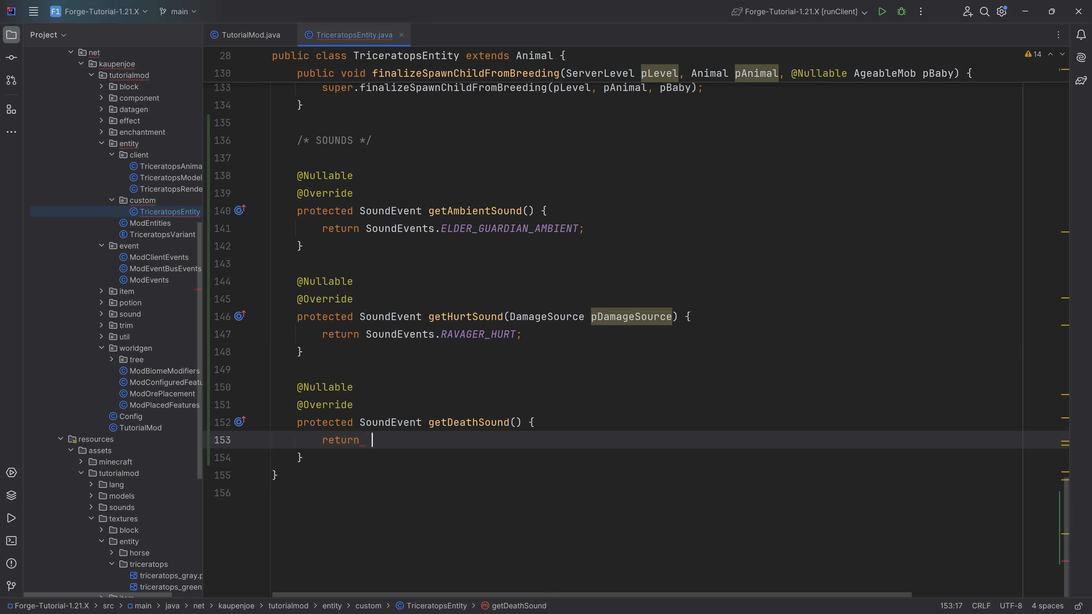
Step: Return SoundEvents.SNIFFER_DEATH from getDeathSound, then begin another 'sound' line
{"action": "type", "text": "Sound"}
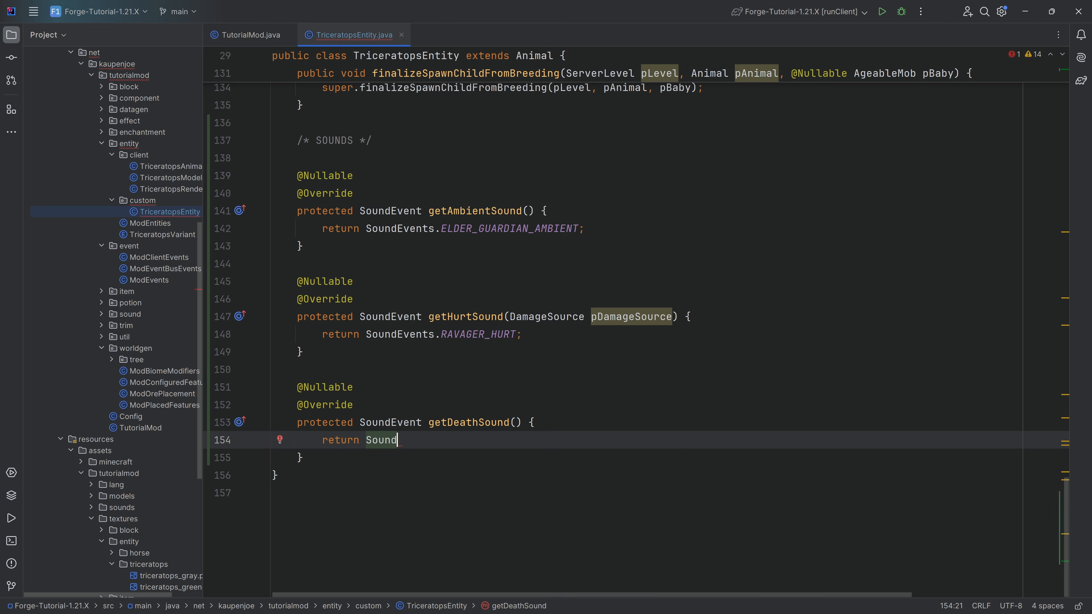
{"action": "type", "text": "Events."}
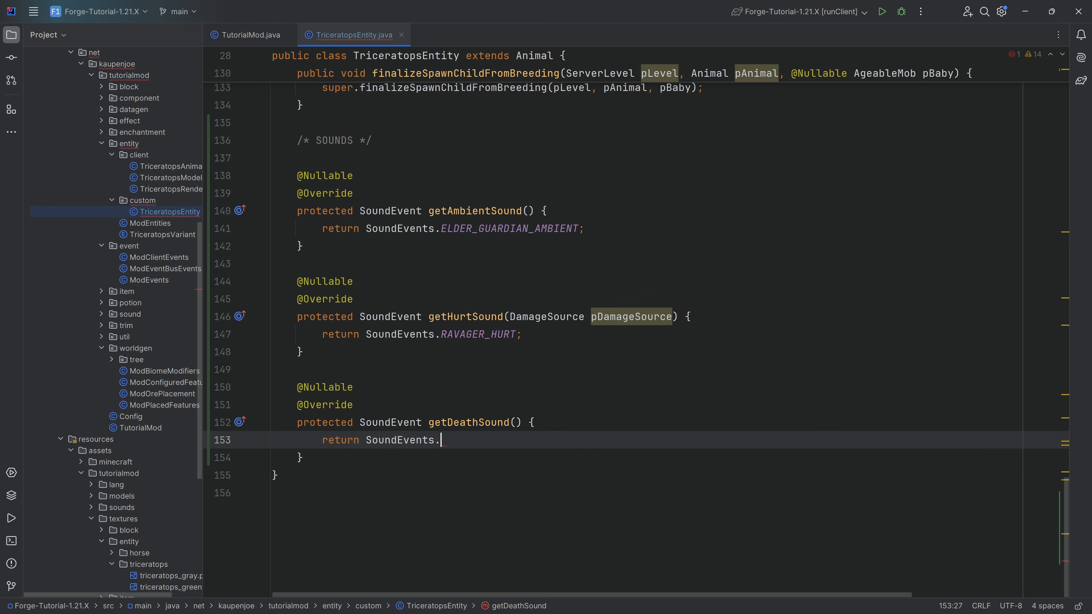
{"action": "type", "text": "DEATH;"}
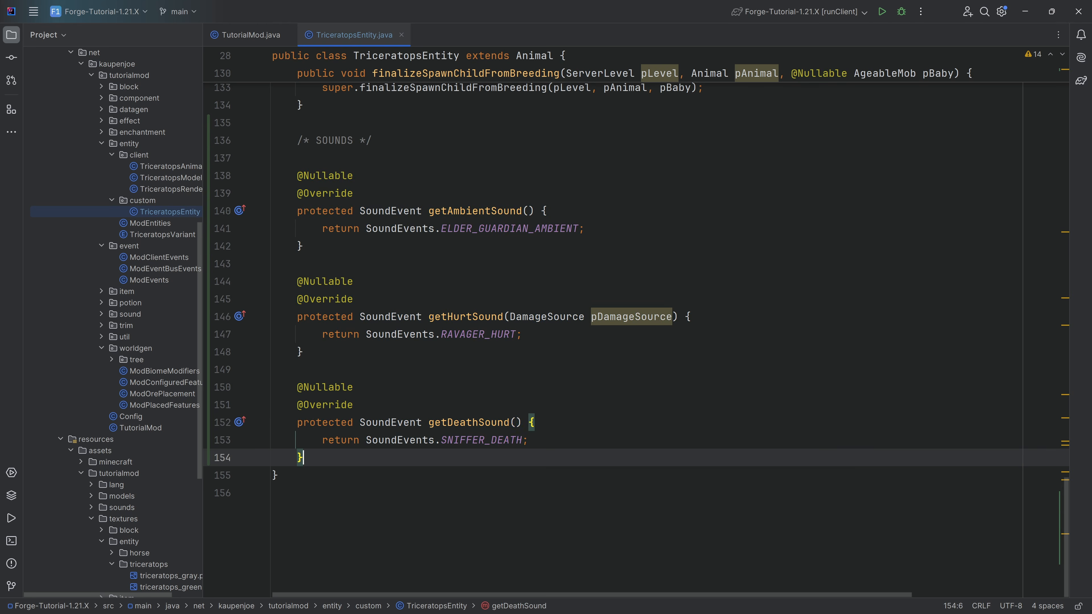
{"action": "type", "text": "sound"}
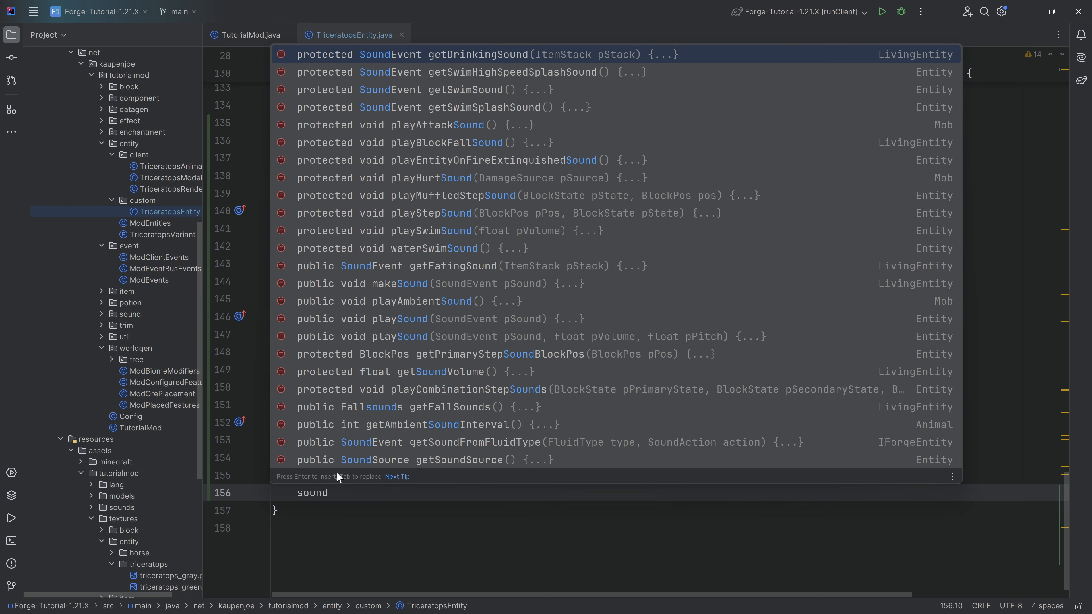
{"action": "type", "text": "override"}
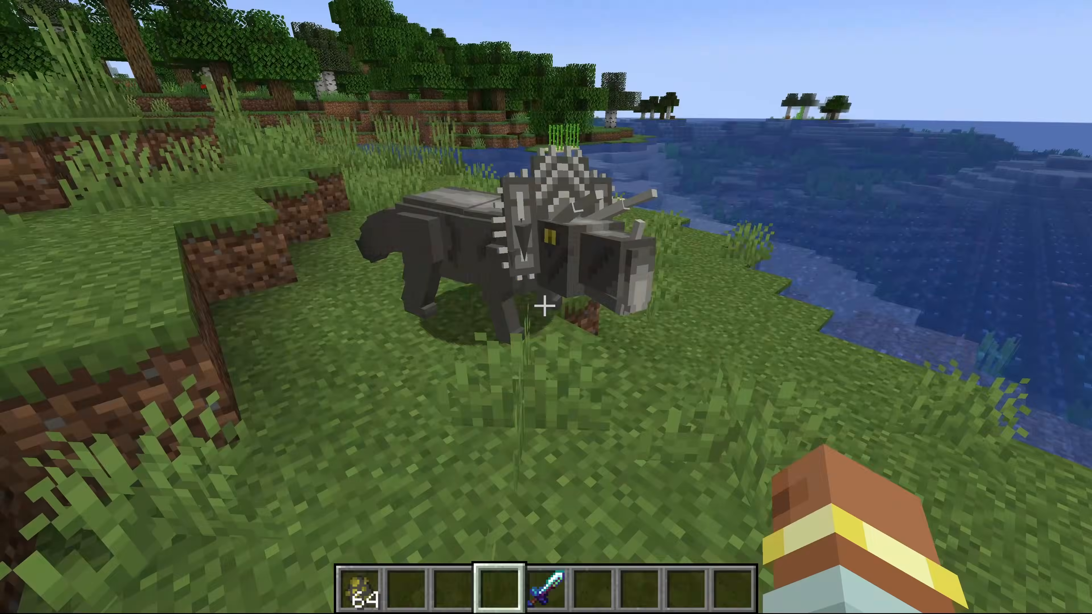
Step: Switch to the sword in hotbar slot 5 to hit the triceratops
{"action": "key", "text": "5"}
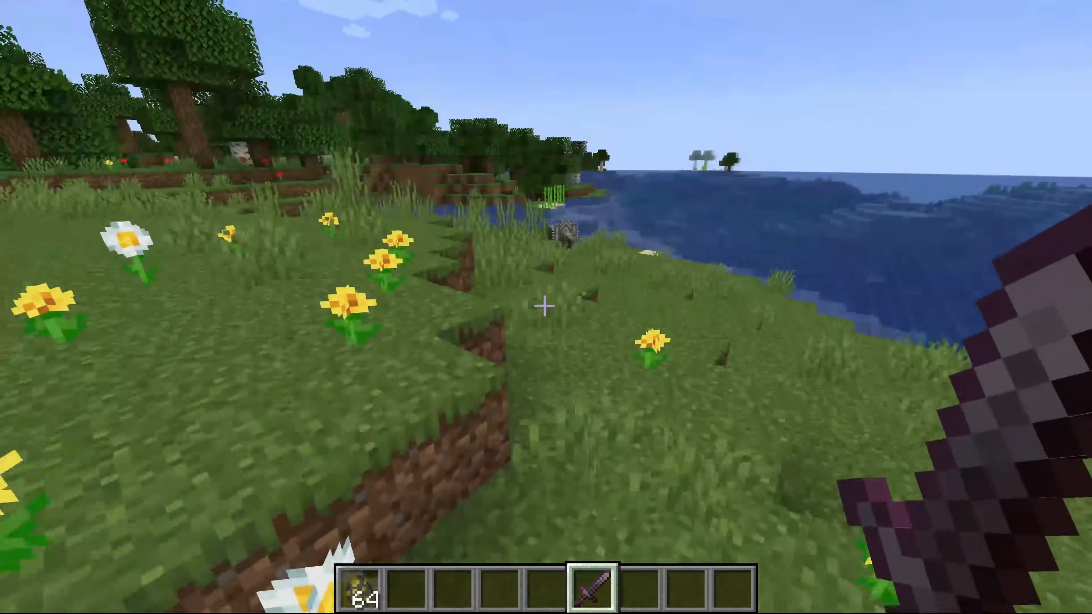
{"action": "mouse_move", "coordinate": [546, 307]}
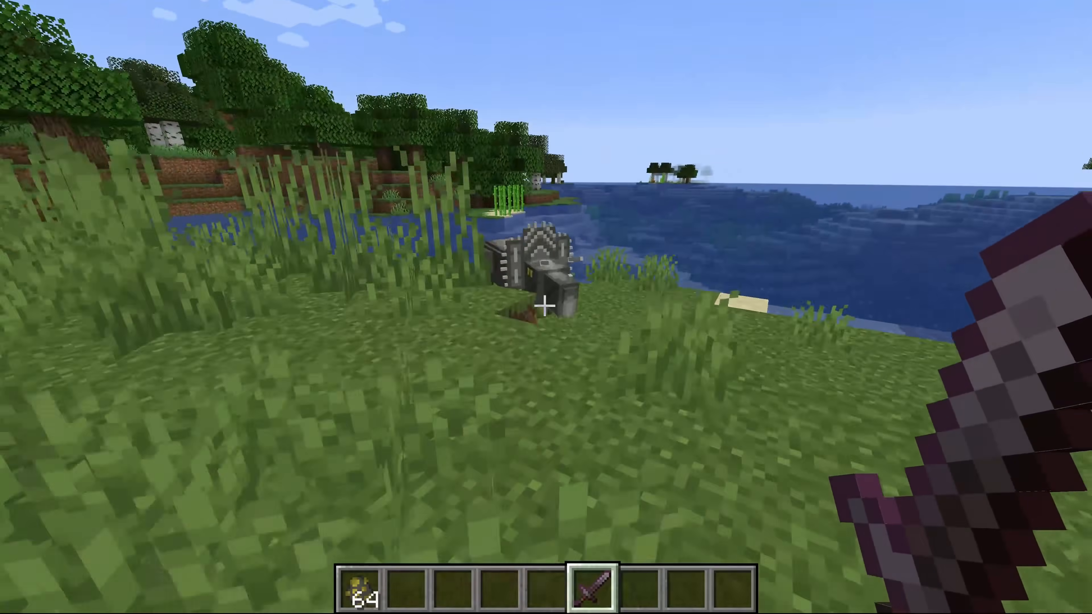